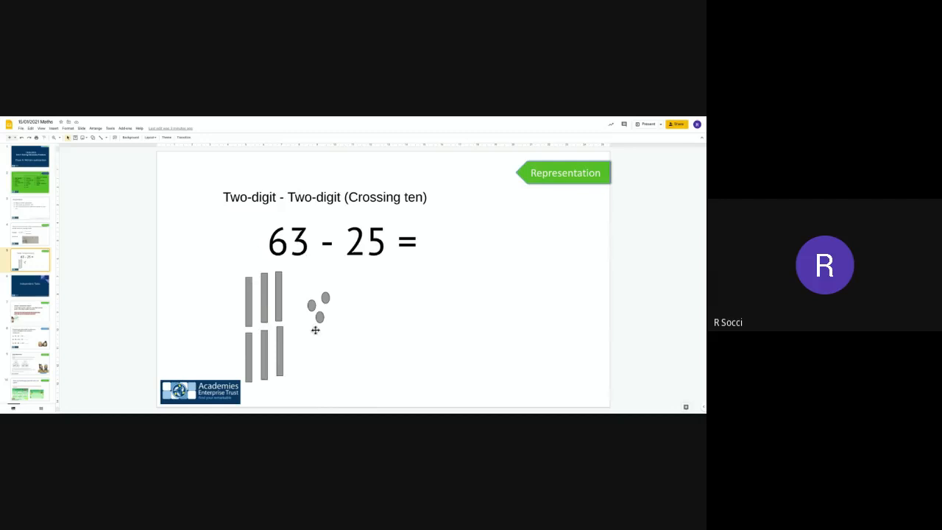
mouse_move(359, 349)
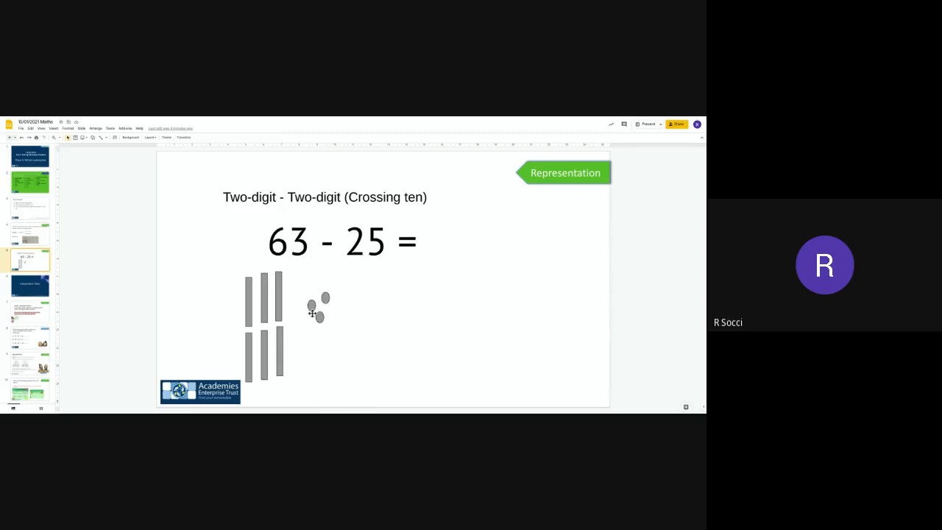
mouse_move(318, 326)
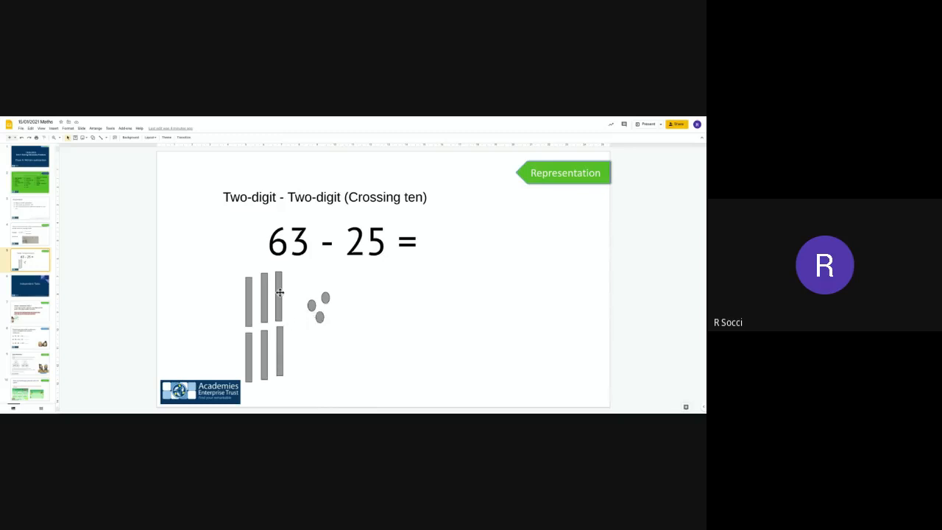
Step: Take one tens rod out of the base-ten model of 63
click(276, 291)
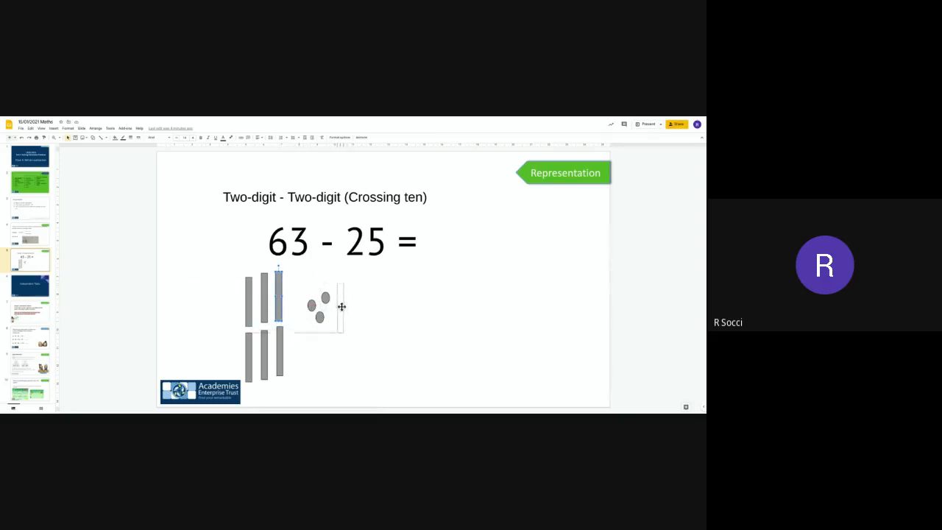
drag(278, 282, 337, 331)
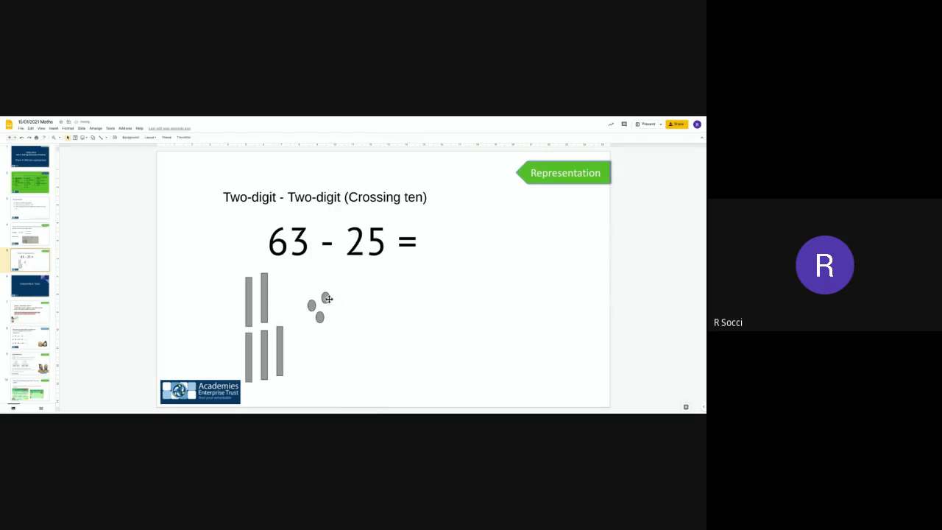
Step: Duplicate a ones counter to make ten extra ones in place of the removed ten
click(324, 297)
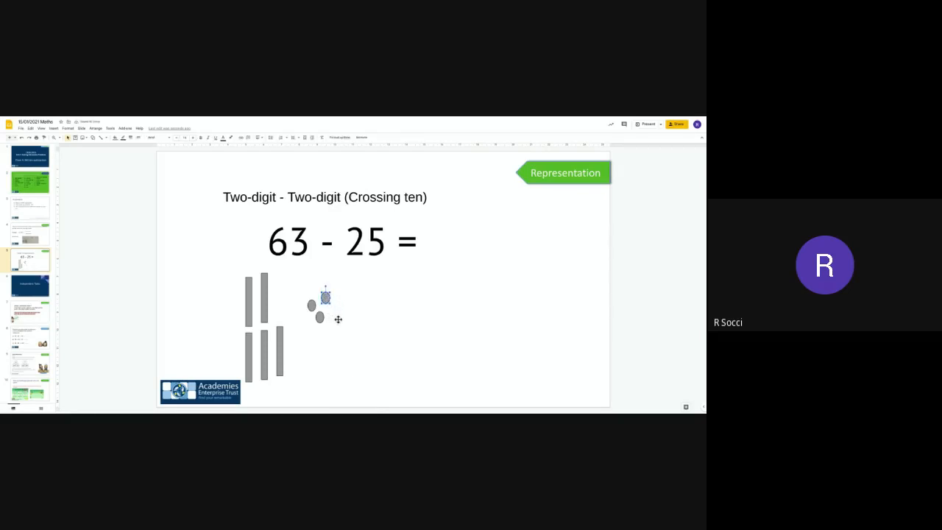
drag(324, 295, 335, 309)
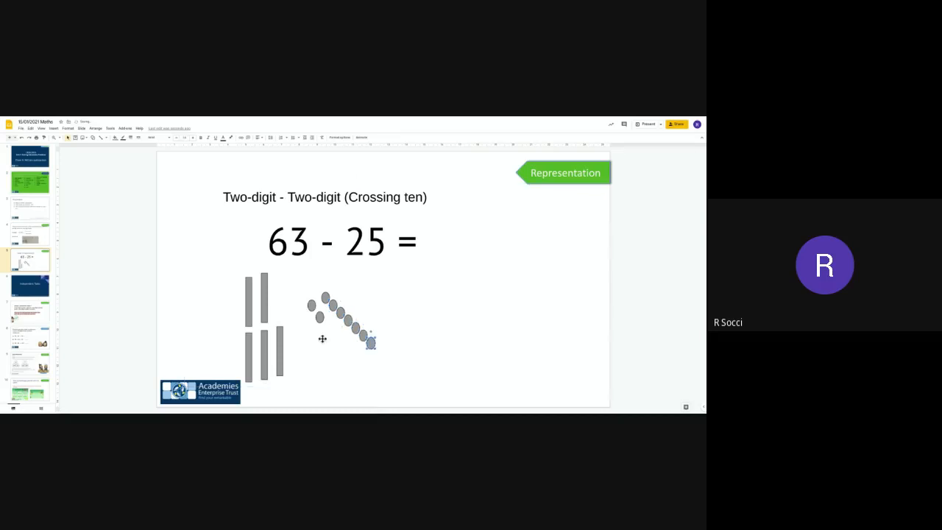
drag(371, 341, 394, 365)
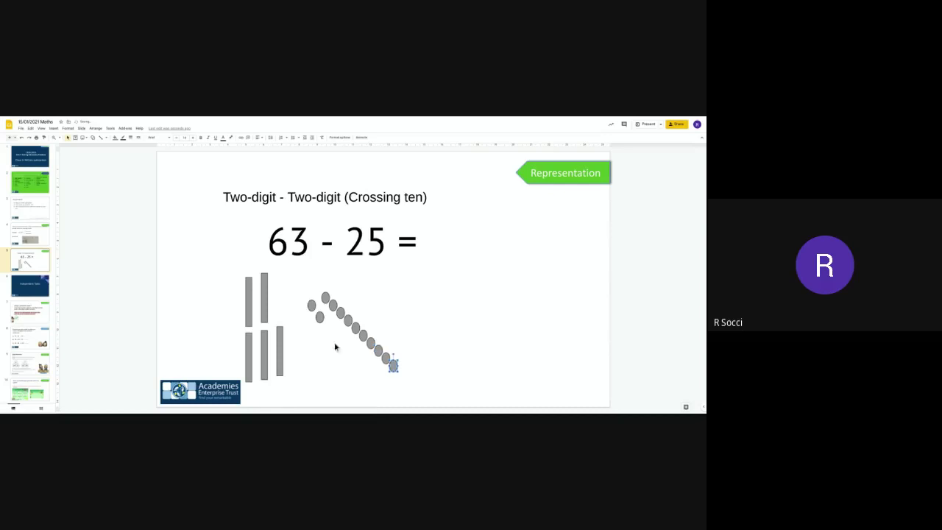
drag(389, 365, 400, 370)
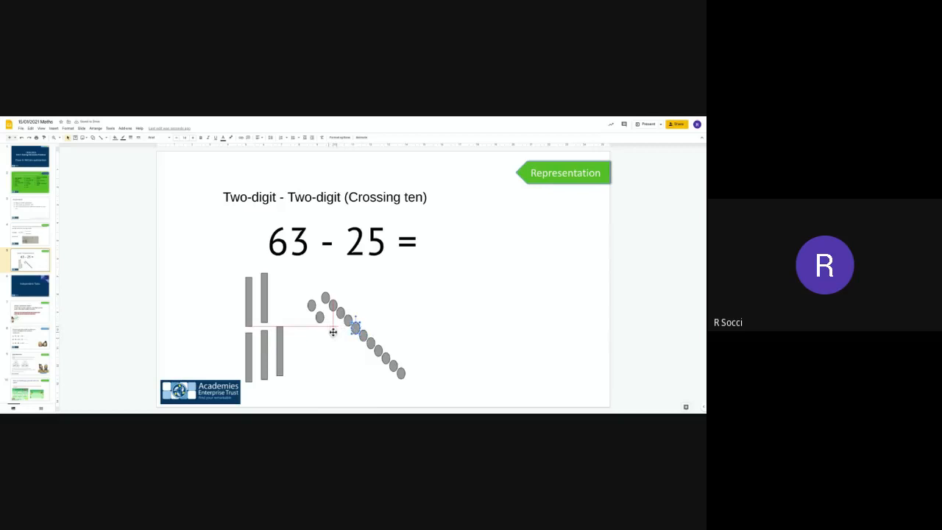
Step: Arrange the copied ones counters in rows beside the original three
drag(356, 327, 362, 337)
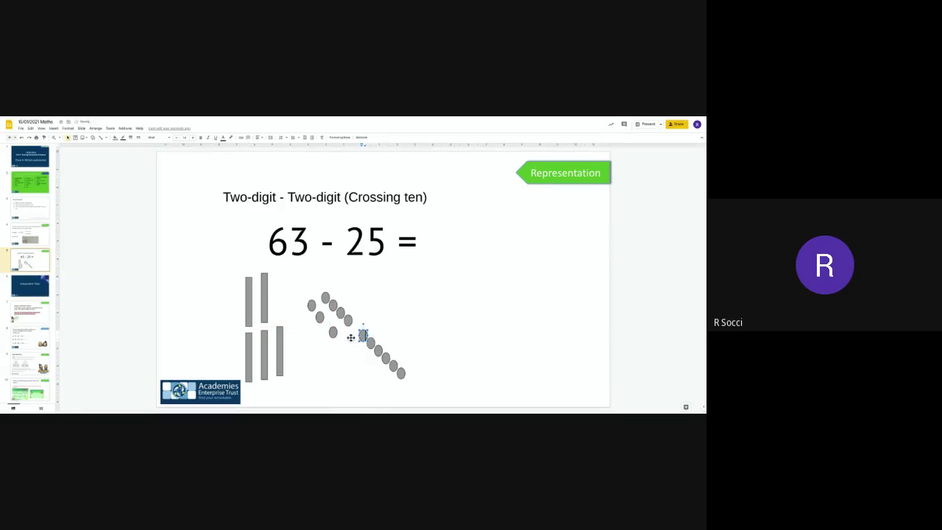
drag(362, 337, 350, 336)
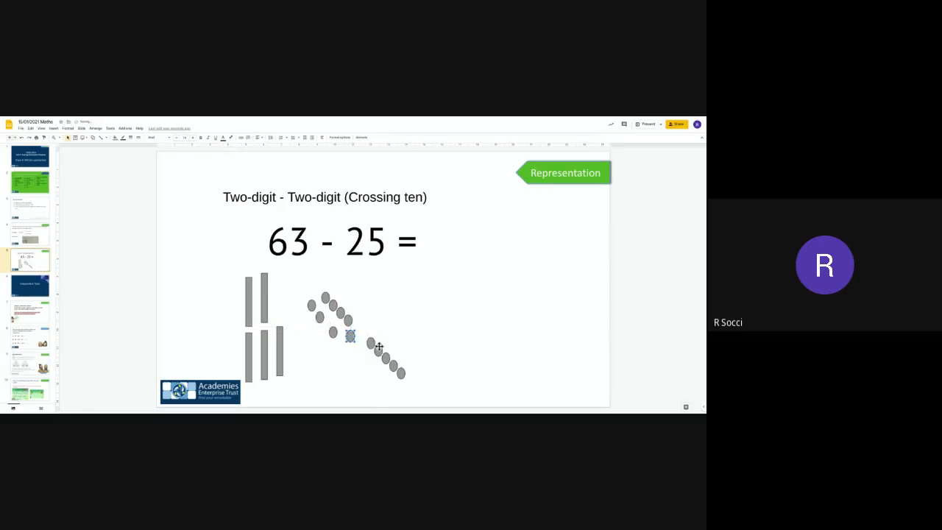
drag(350, 335, 361, 327)
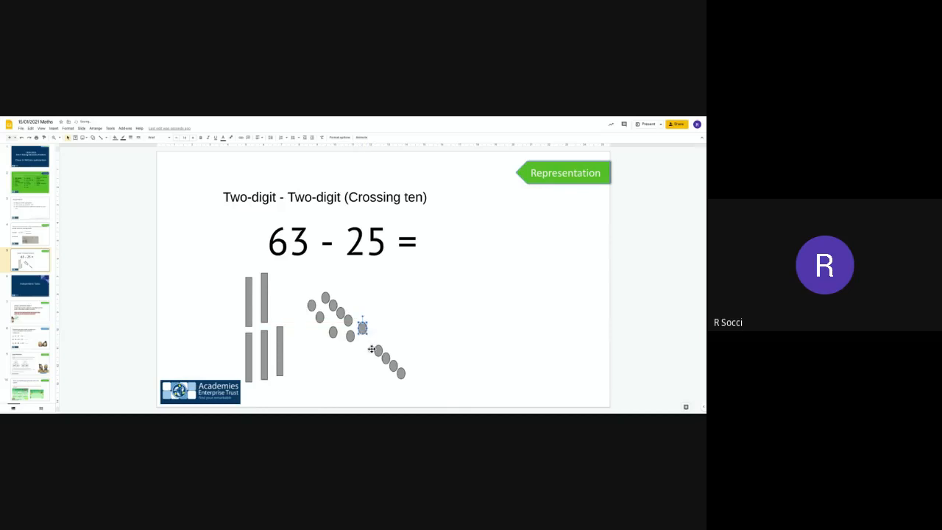
drag(361, 327, 360, 341)
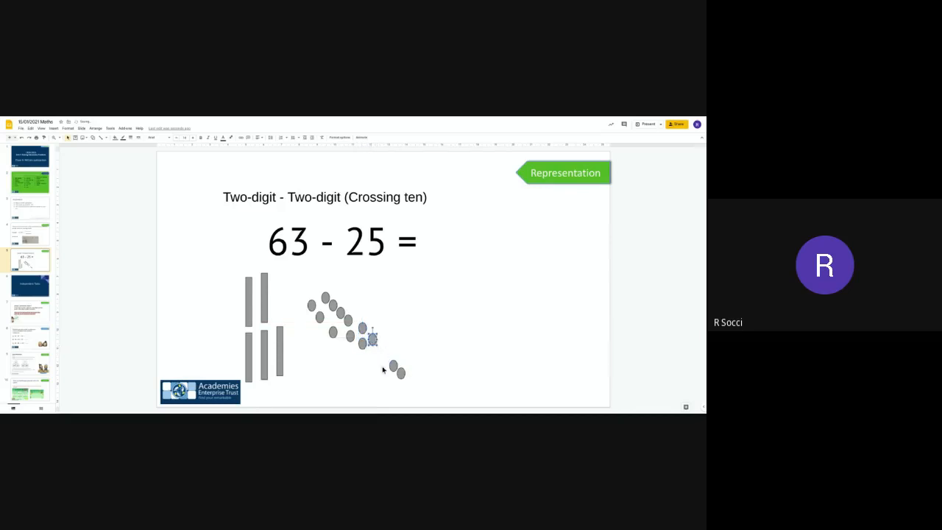
drag(374, 337, 385, 350)
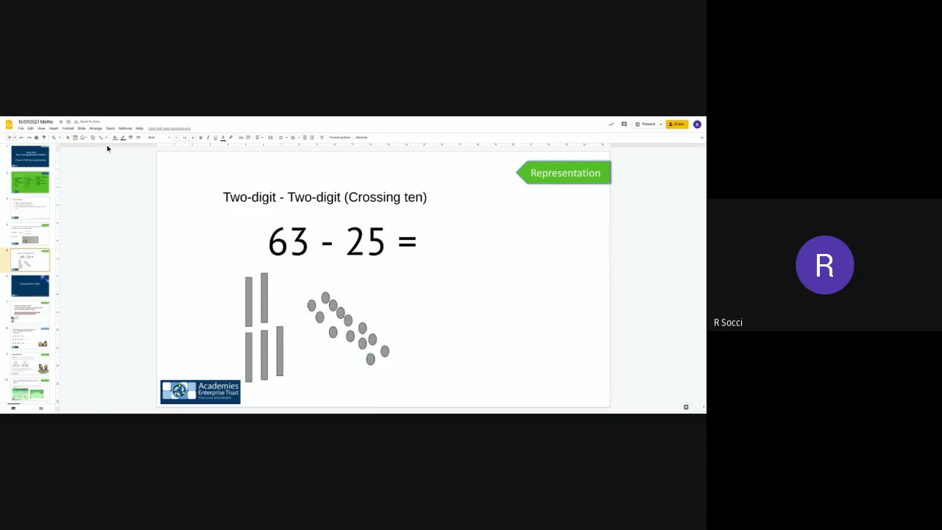
Step: Scribble crosses over ones counters to show them being taken away
click(100, 139)
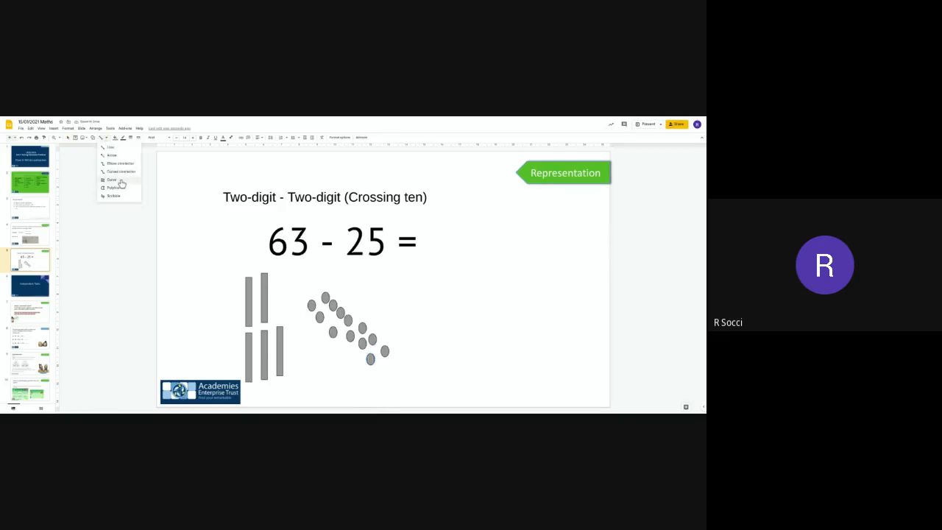
click(142, 215)
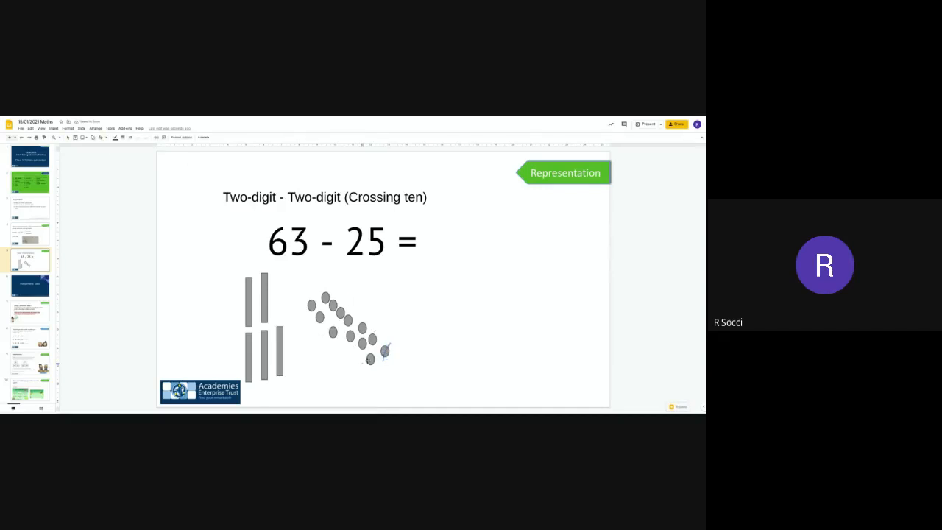
click(369, 359)
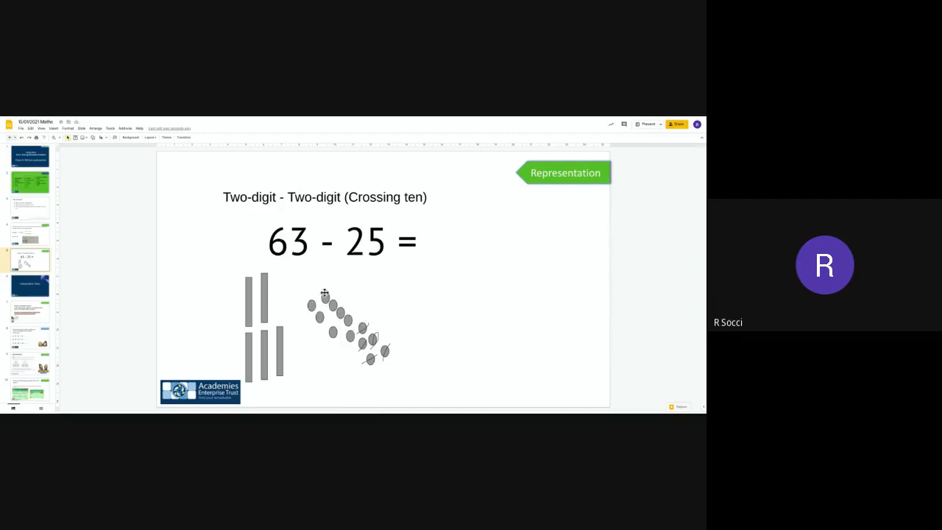
mouse_move(251, 303)
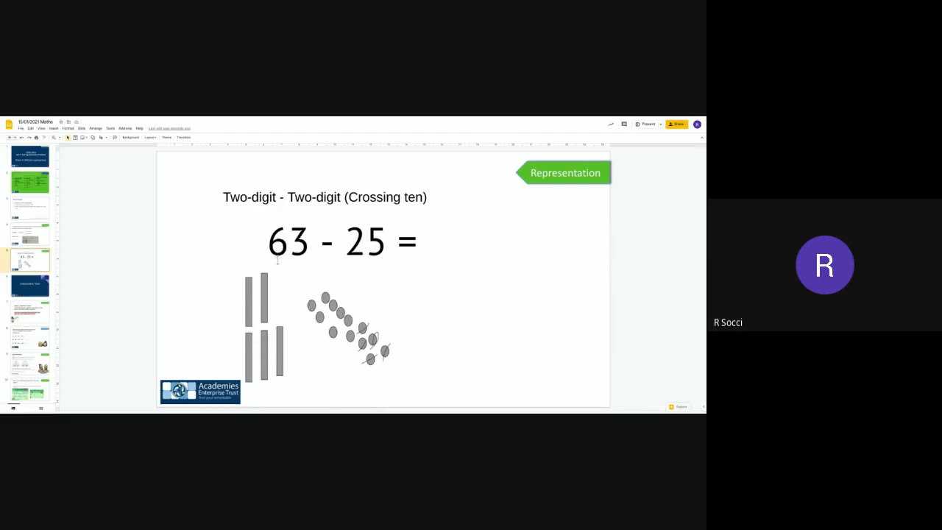
mouse_move(267, 289)
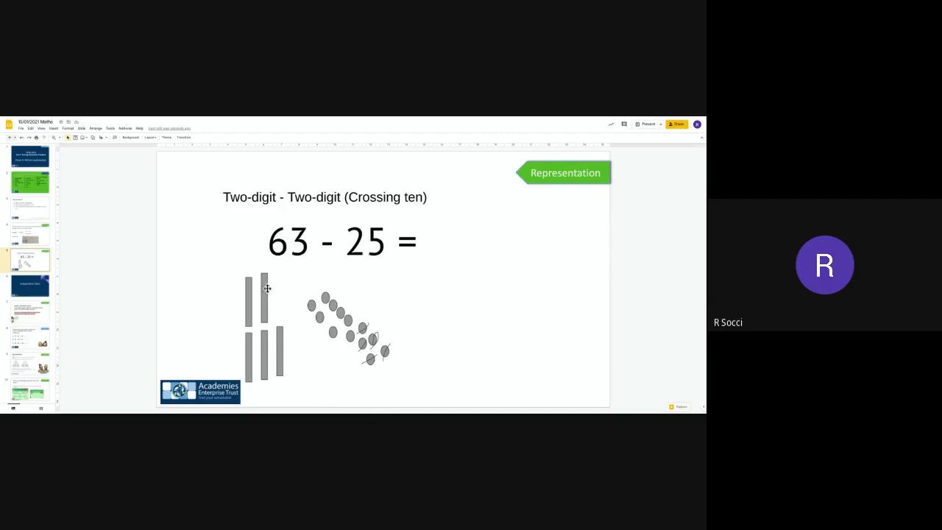
mouse_move(315, 300)
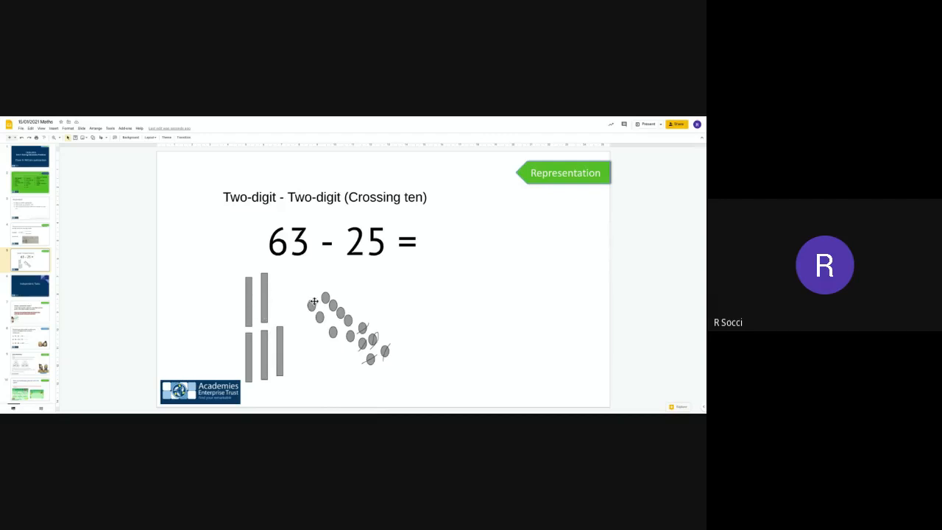
mouse_move(282, 333)
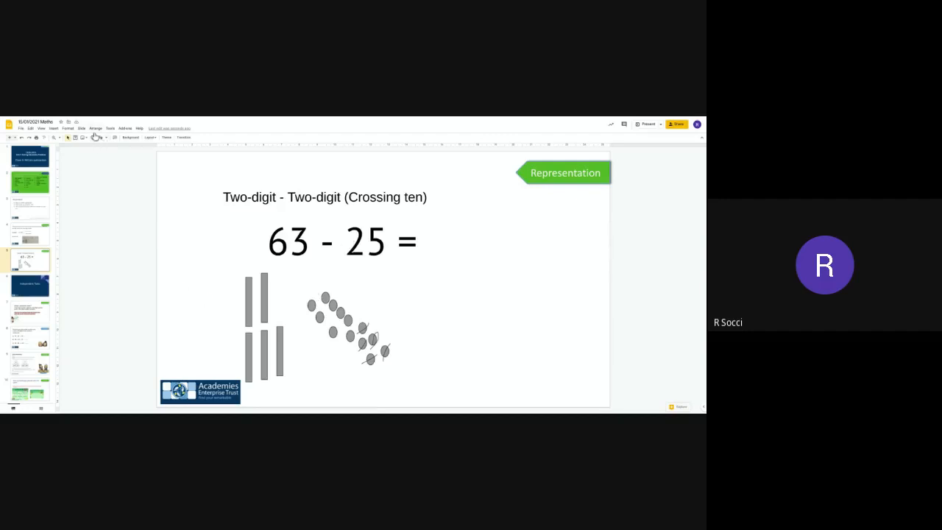
mouse_move(103, 141)
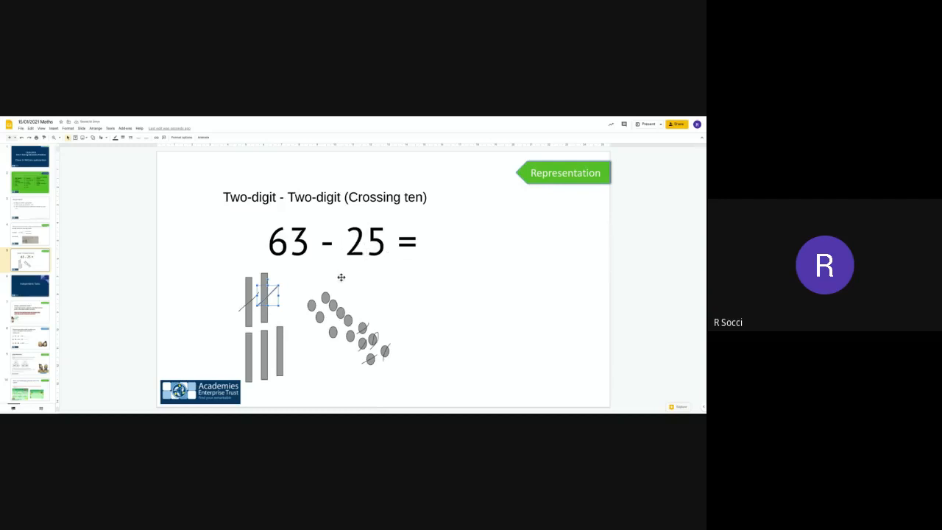
mouse_move(315, 353)
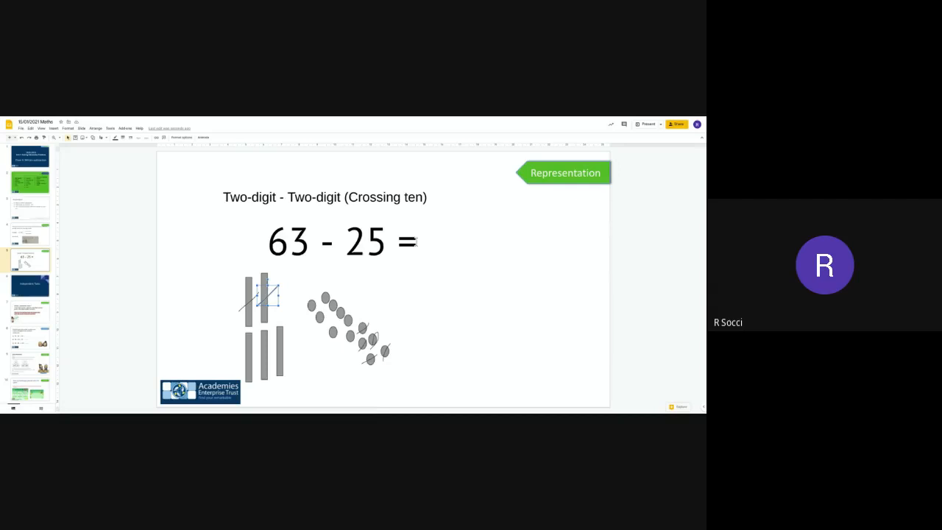
Step: Complete the equation as 63 - 25 = 38 and move to the Independent Tasks slide
click(341, 242)
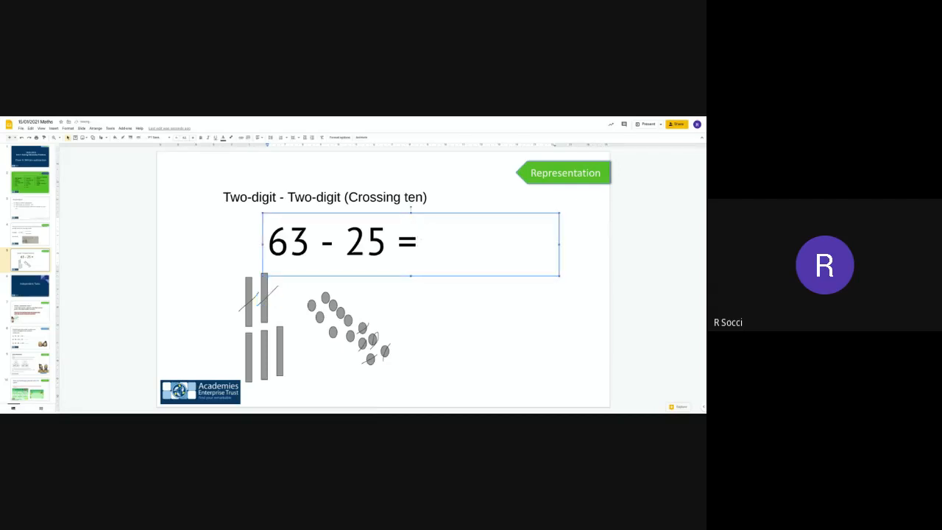
text(3)
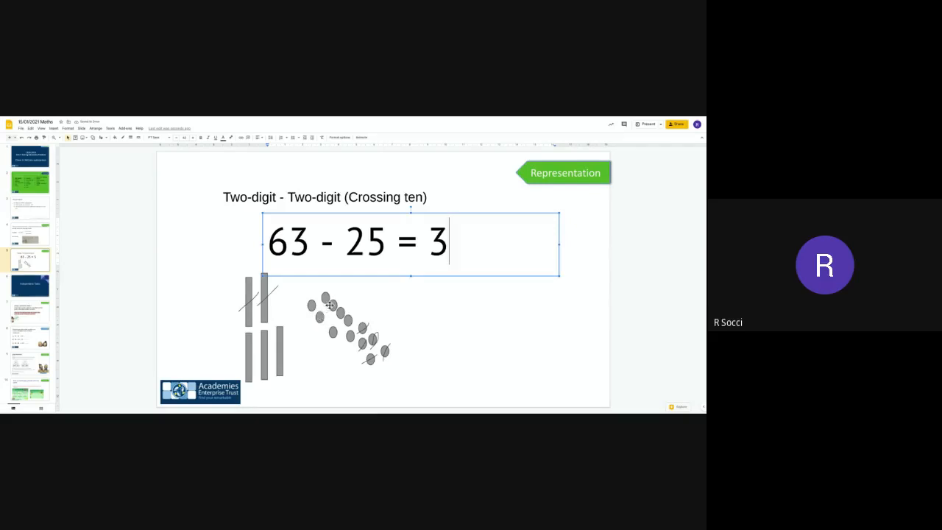
mouse_move(362, 335)
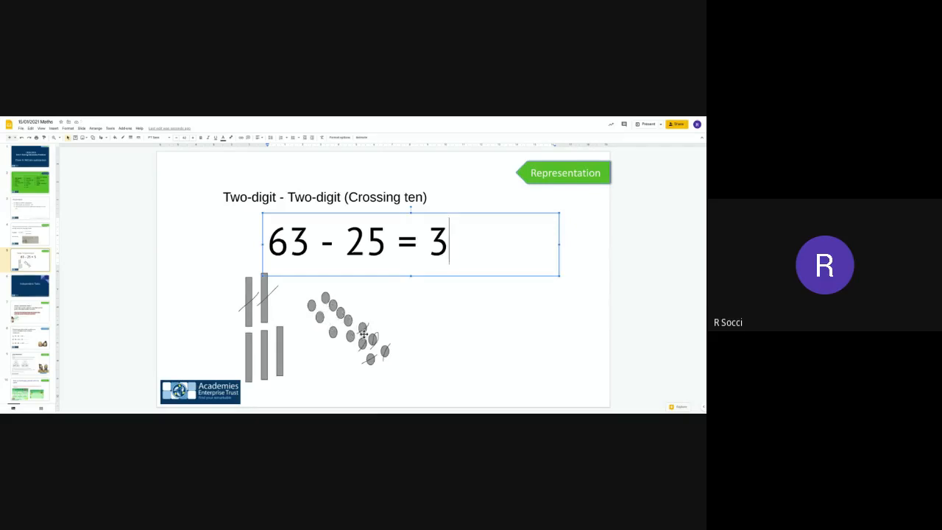
text(8)
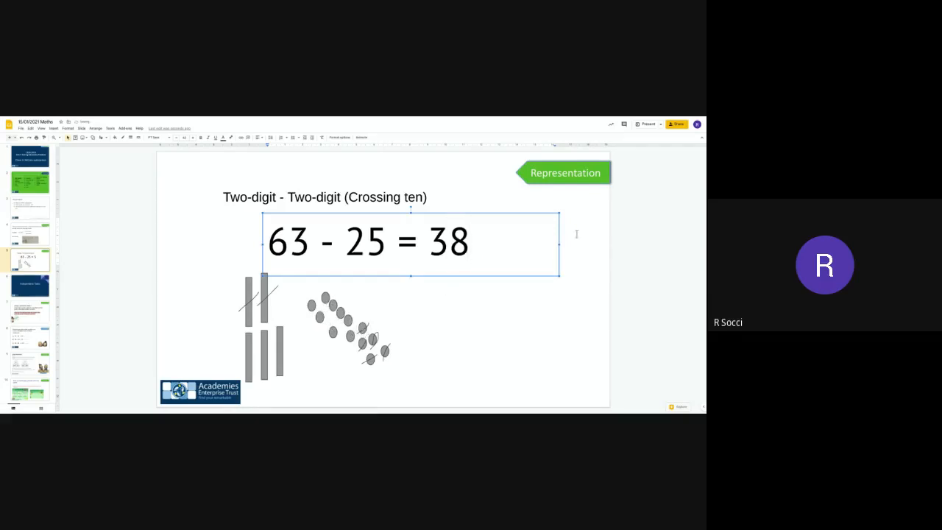
click(444, 254)
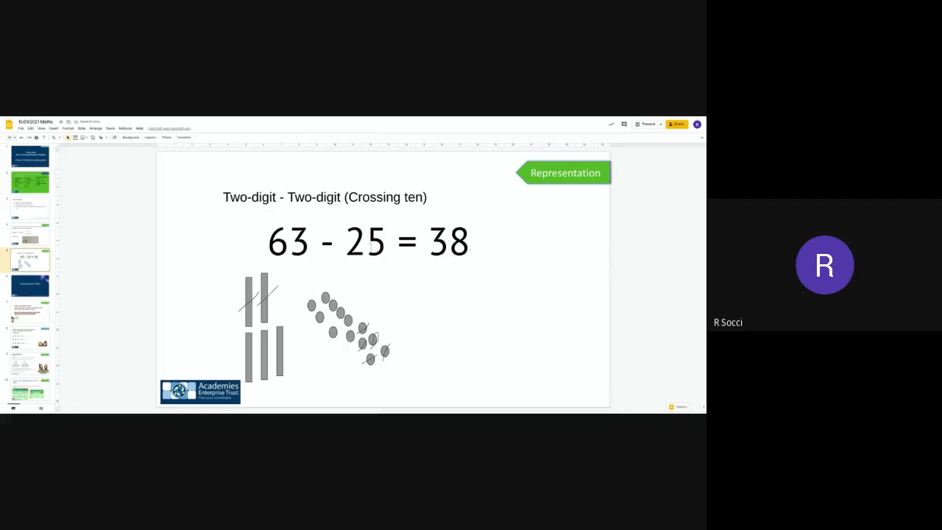
click(29, 286)
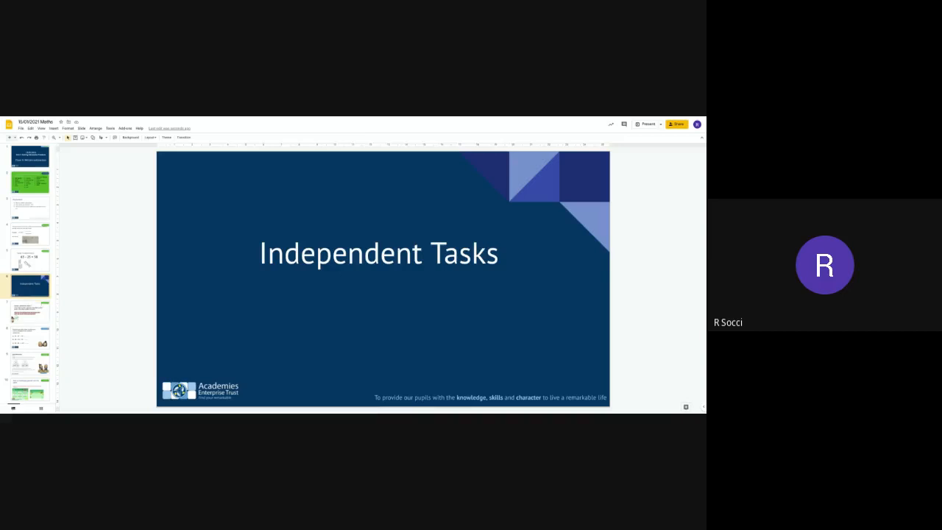
Step: Show the Further Extension slide with three number-sentence questions
click(30, 309)
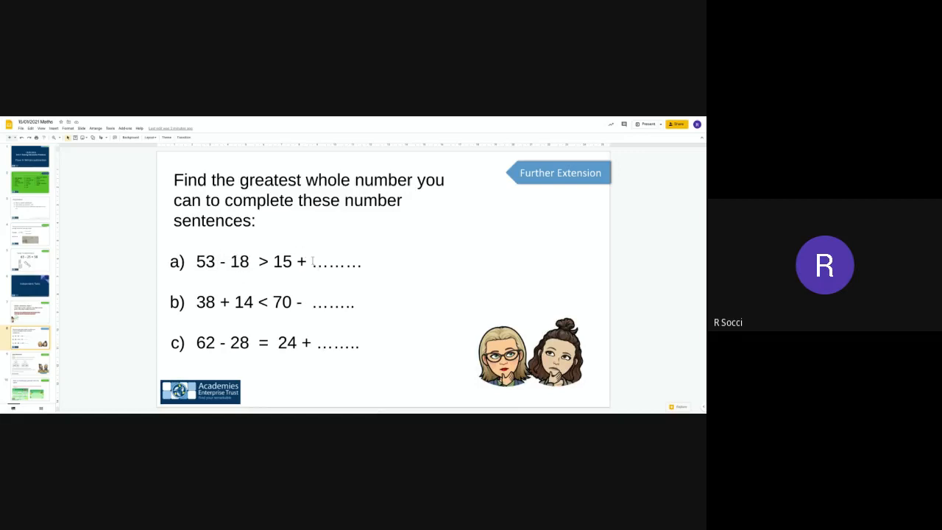
mouse_move(233, 239)
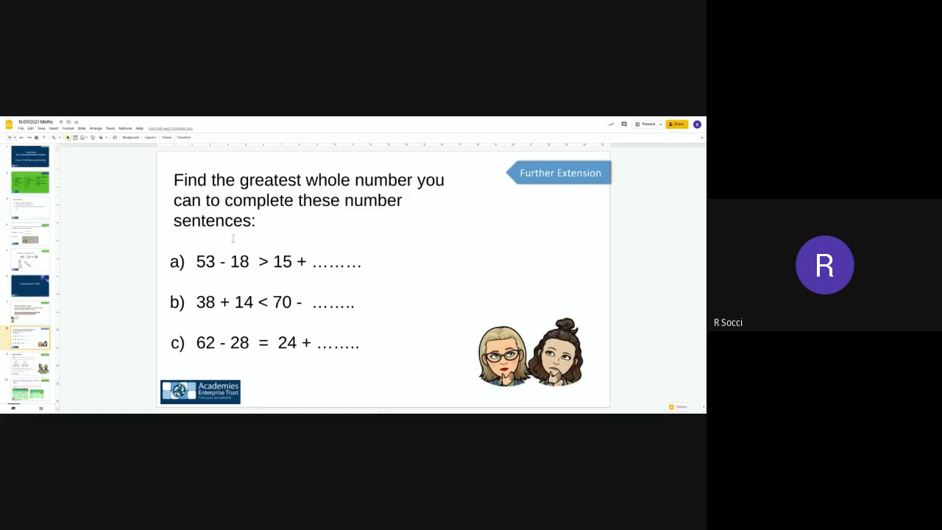
mouse_move(265, 265)
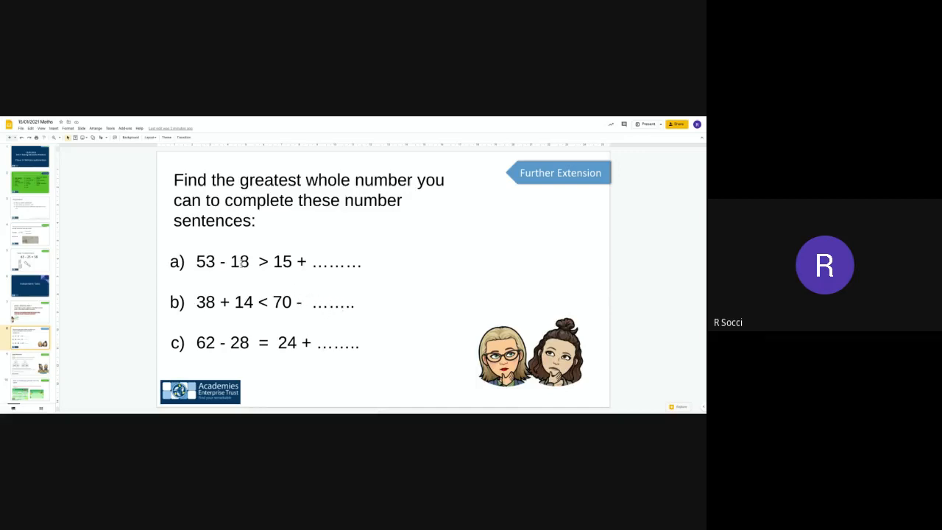
mouse_move(222, 365)
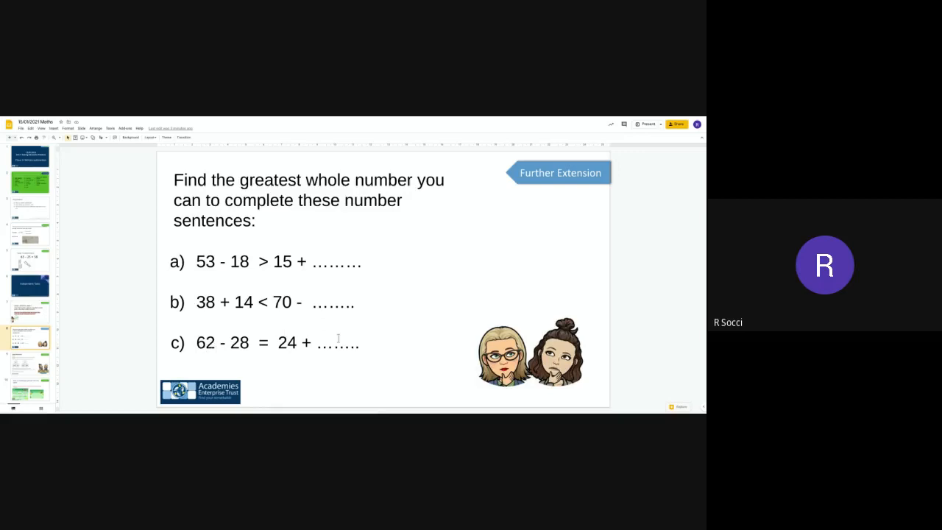
mouse_move(327, 368)
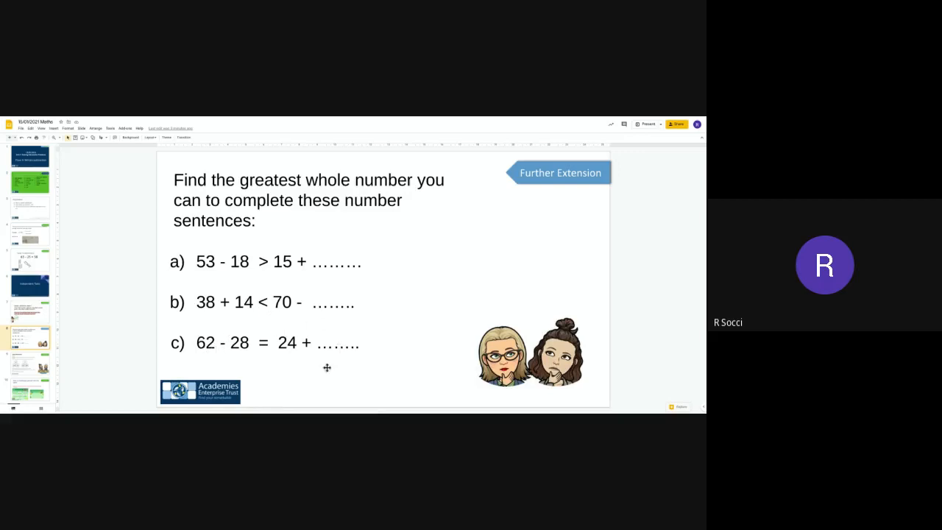
mouse_move(23, 362)
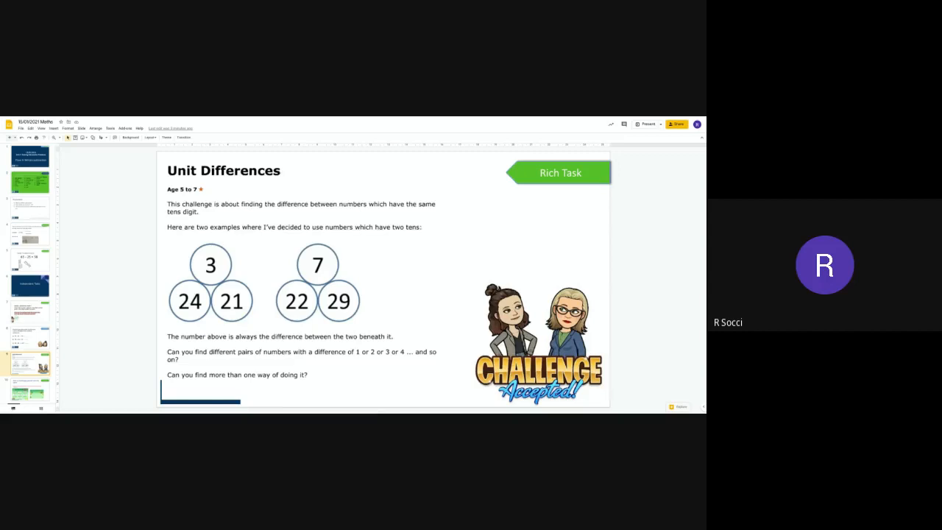
mouse_move(189, 286)
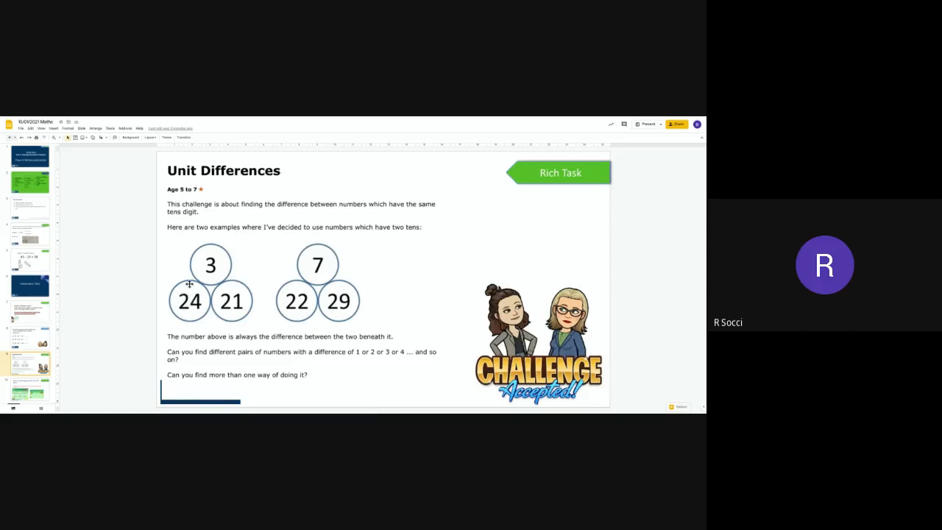
mouse_move(235, 310)
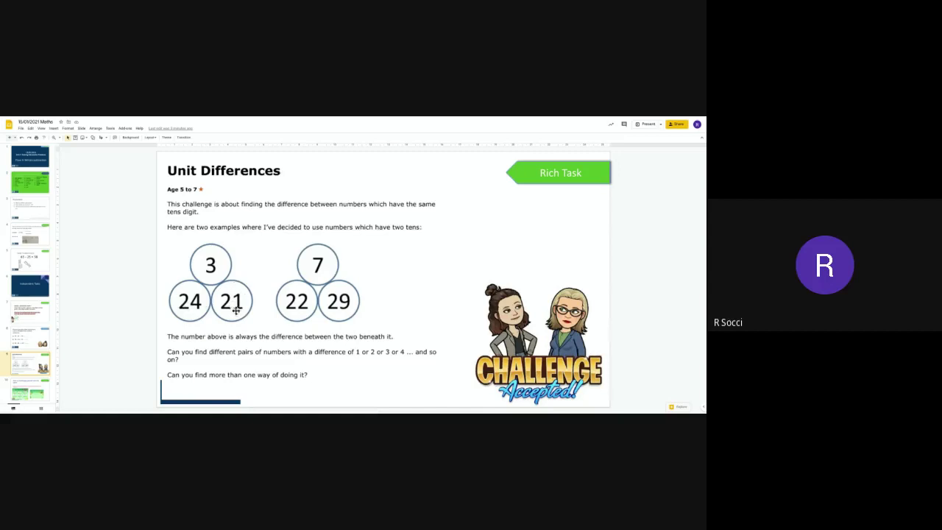
mouse_move(240, 310)
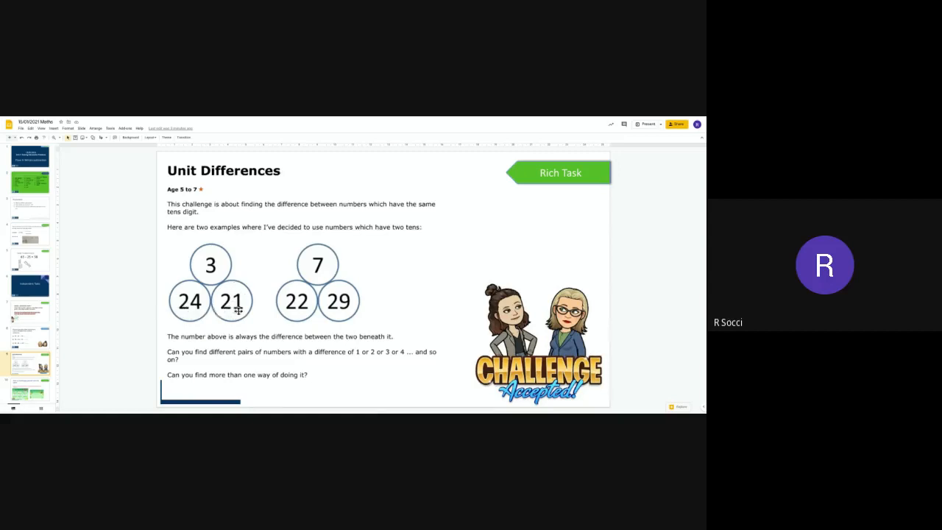
mouse_move(208, 269)
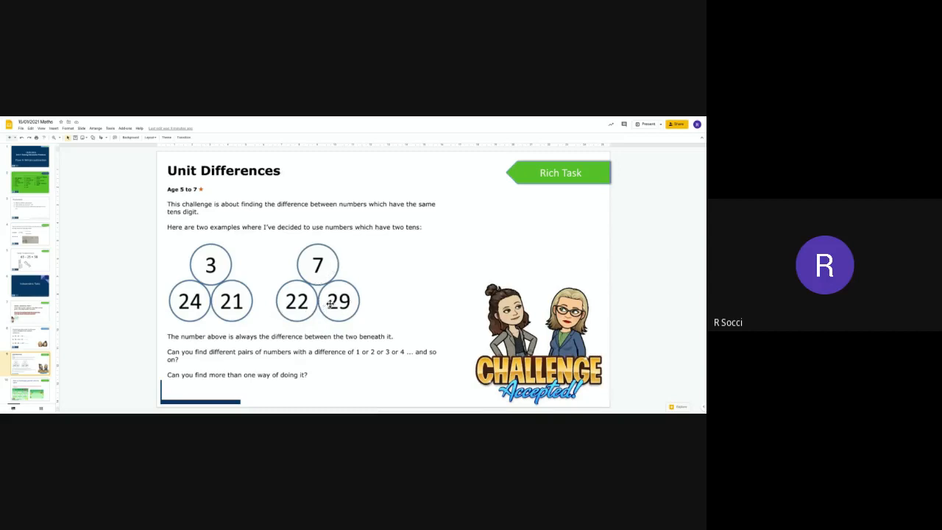
mouse_move(316, 279)
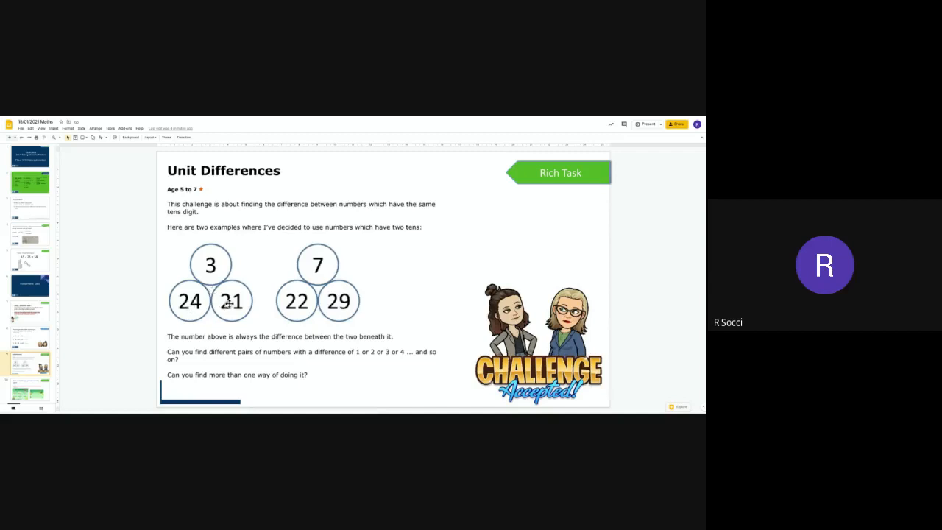
mouse_move(232, 365)
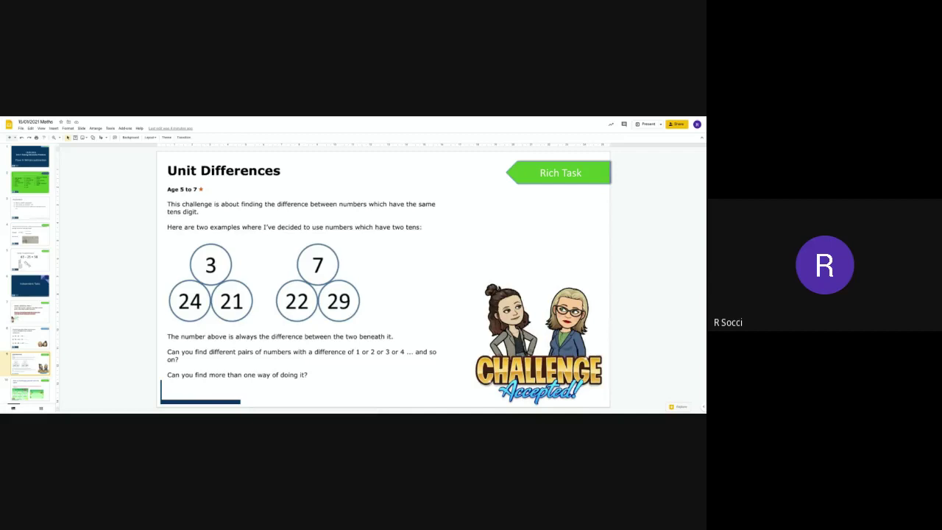
mouse_move(362, 356)
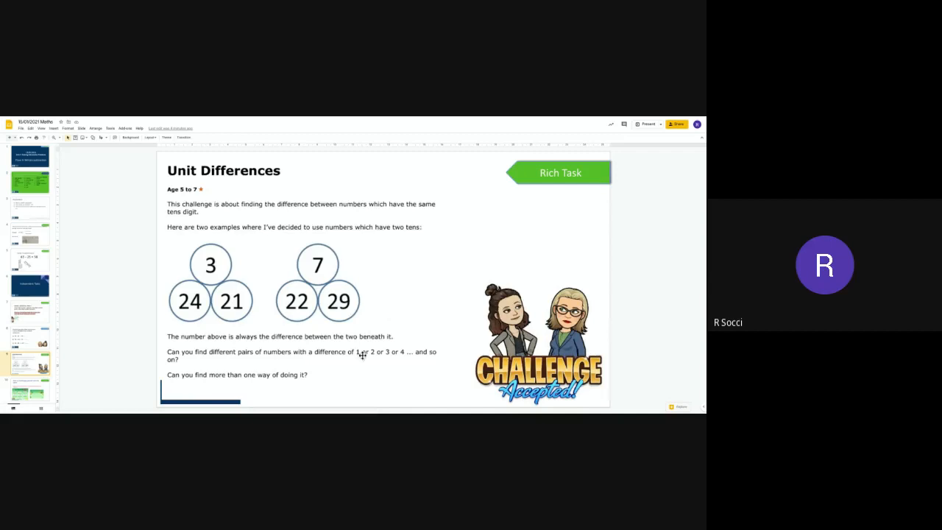
mouse_move(403, 363)
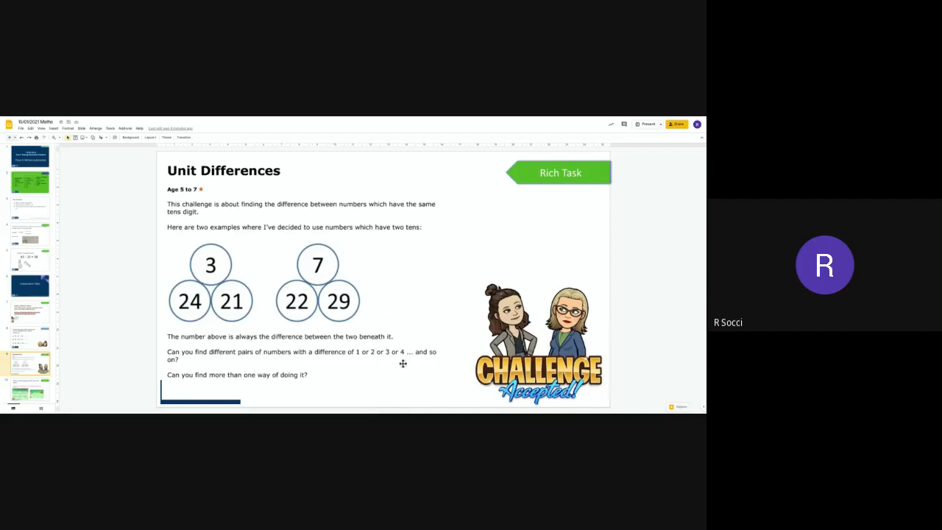
mouse_move(432, 350)
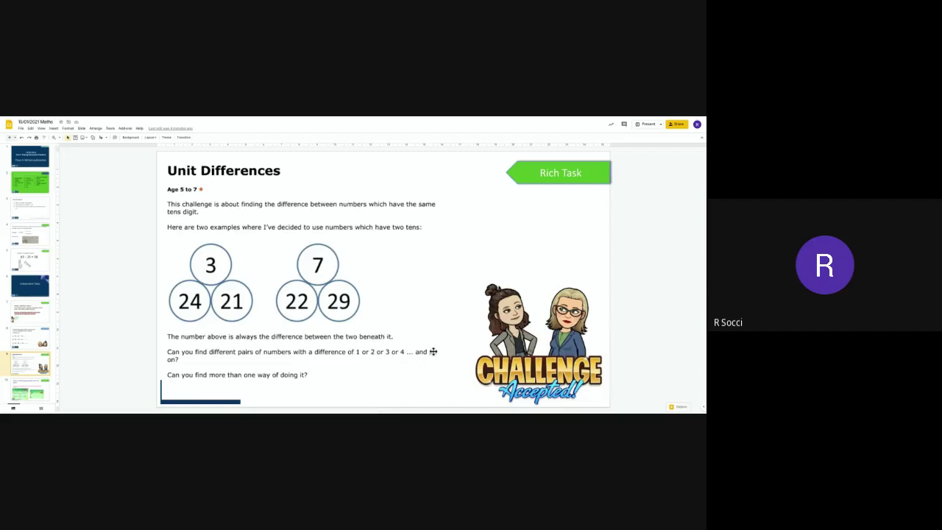
mouse_move(382, 356)
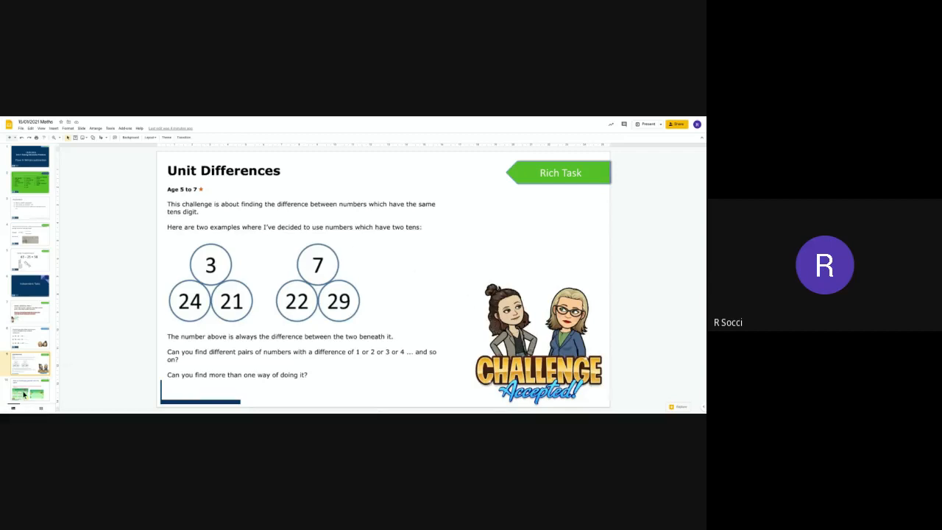
Step: Show the Rich Task slide linking to the fruit splat subtraction game
click(29, 396)
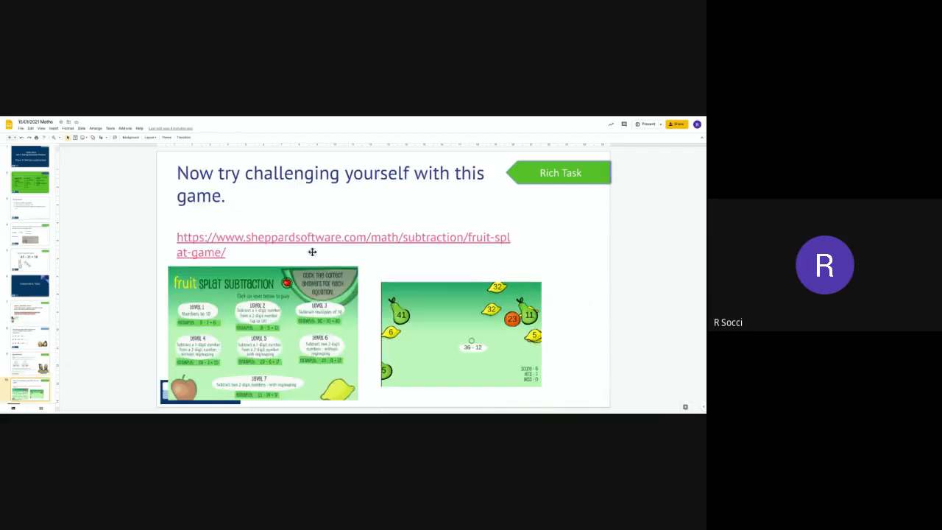
mouse_move(384, 273)
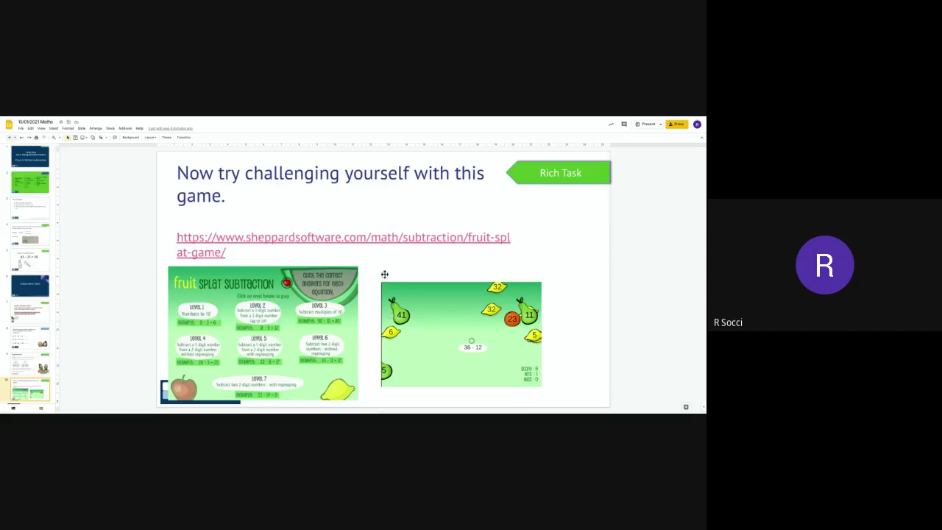
mouse_move(415, 315)
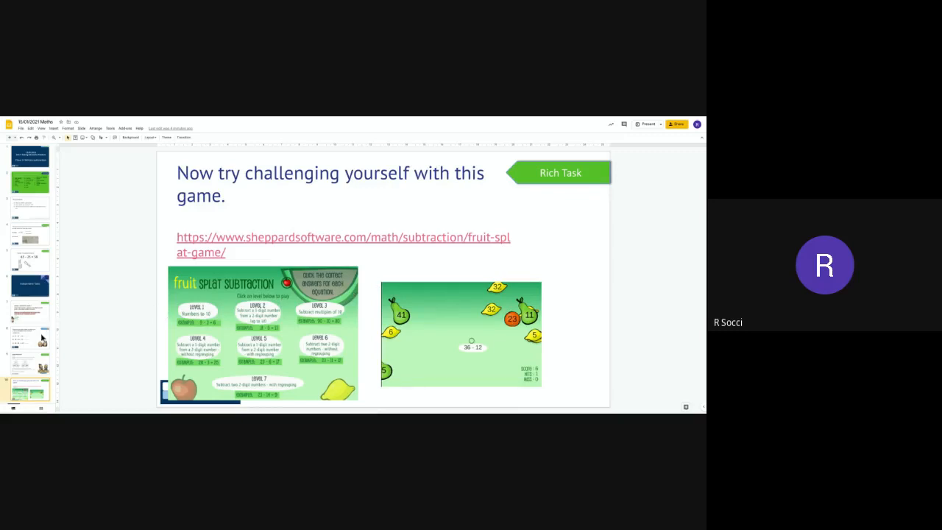
mouse_move(70, 322)
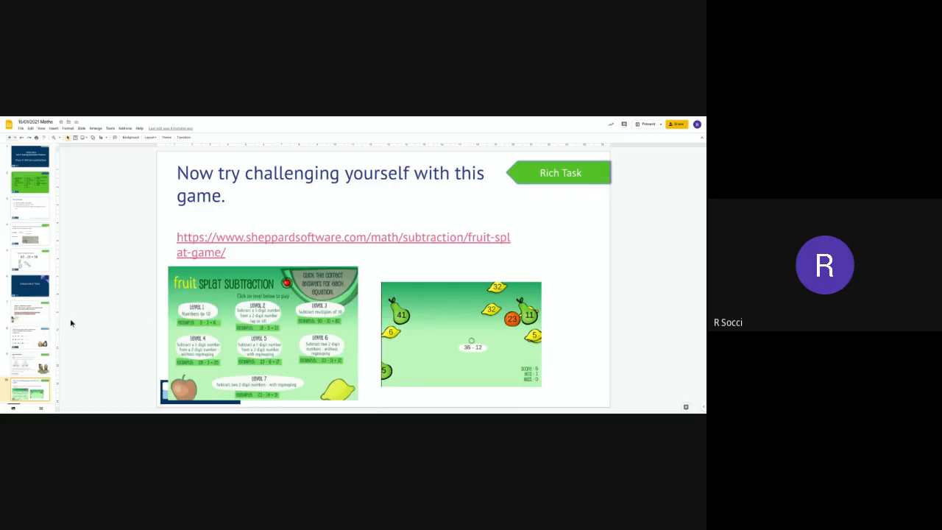